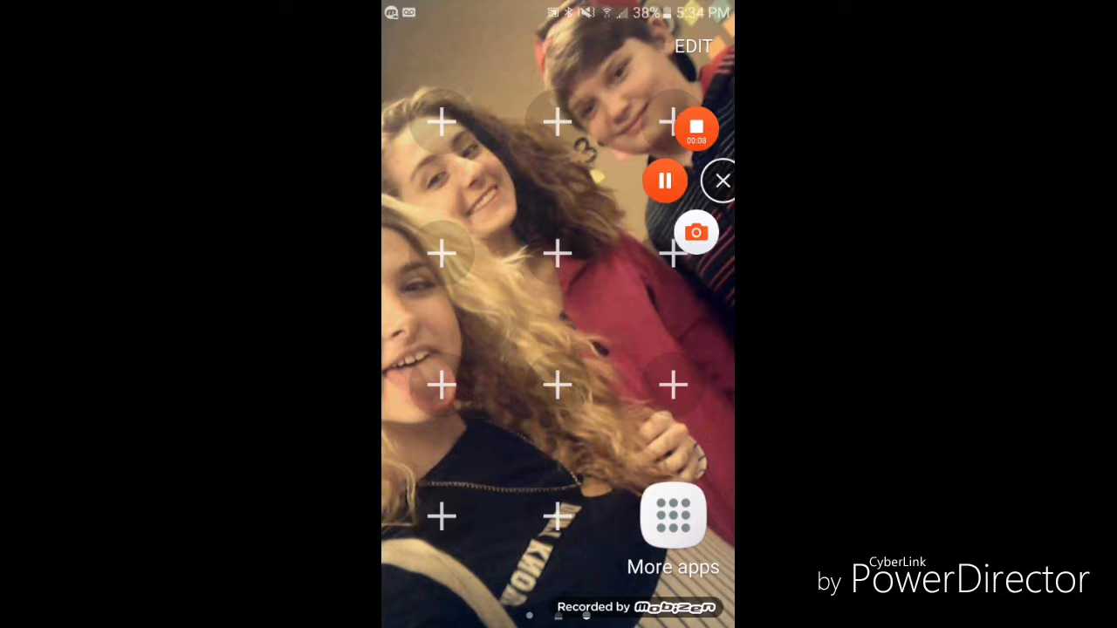
- Open the More apps folder on the home screen
{"action": "left_click", "coordinate": [672, 515]}
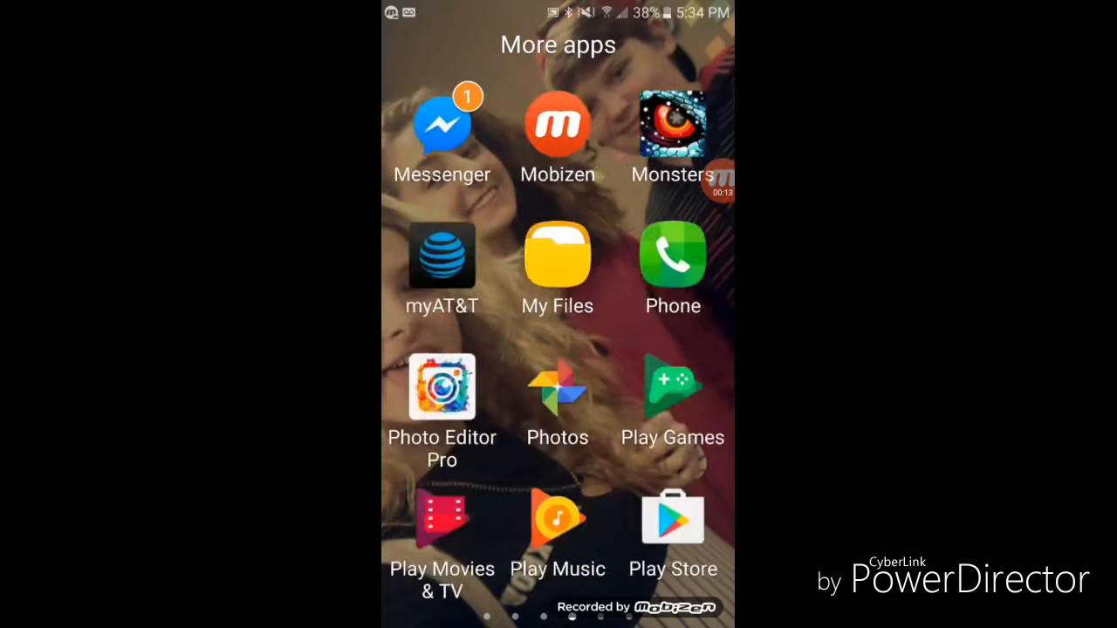
- Swipe through More apps to reach the Scooter Freestyle Extreme 3D icon
{"action": "scroll", "scroll_direction": "left", "scroll_amount": 3}
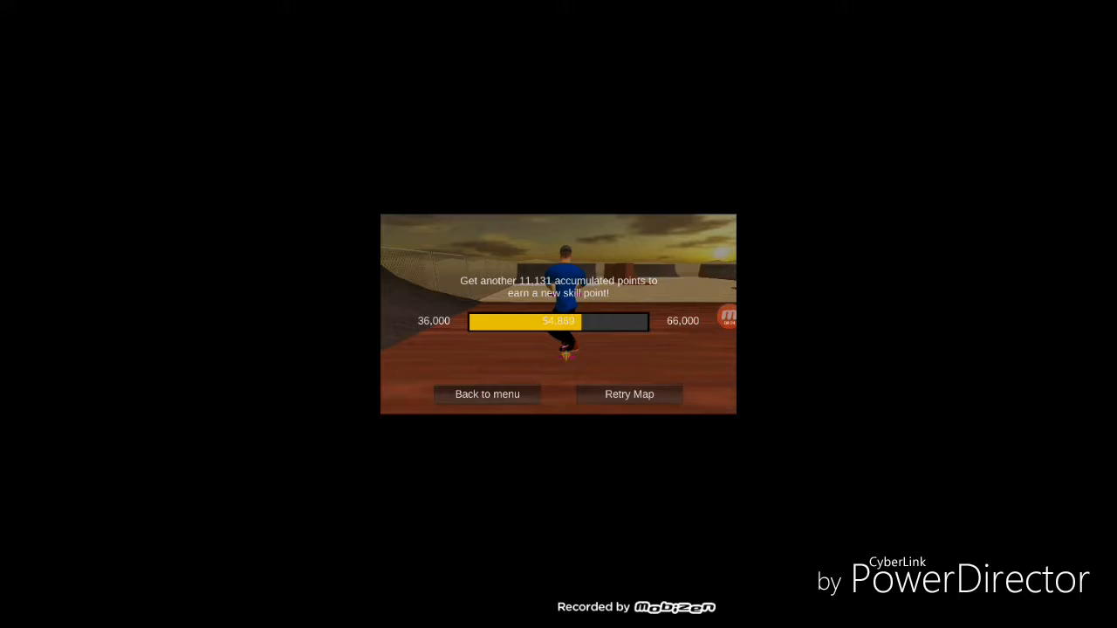
{"action": "left_click", "coordinate": [628, 395]}
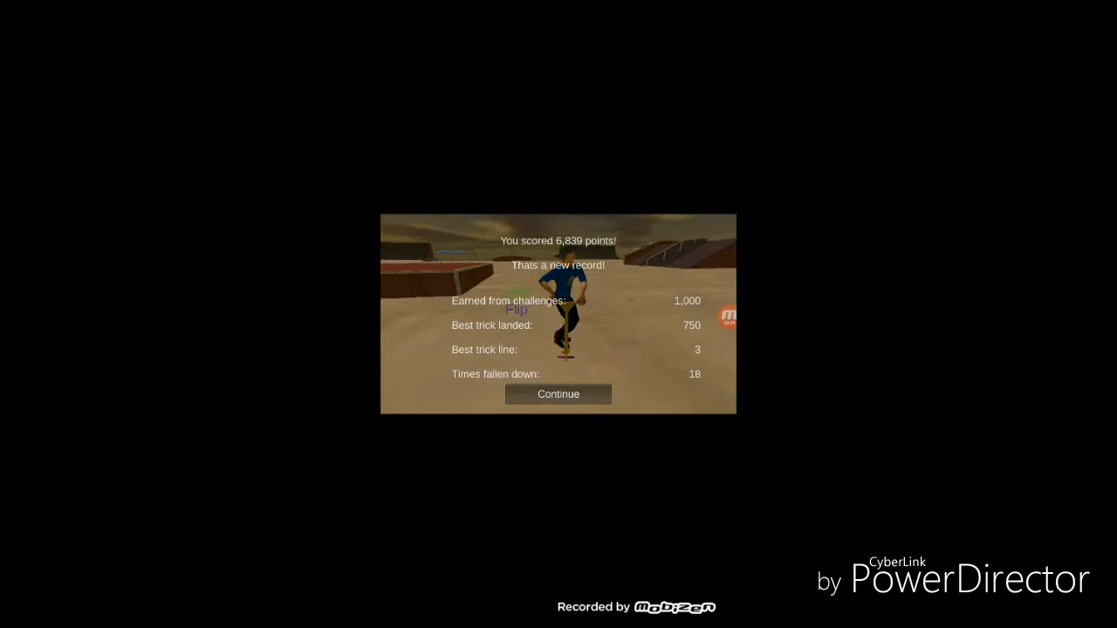
- Dismiss the new-record score summary to start a fresh timed run
{"action": "left_click", "coordinate": [559, 394]}
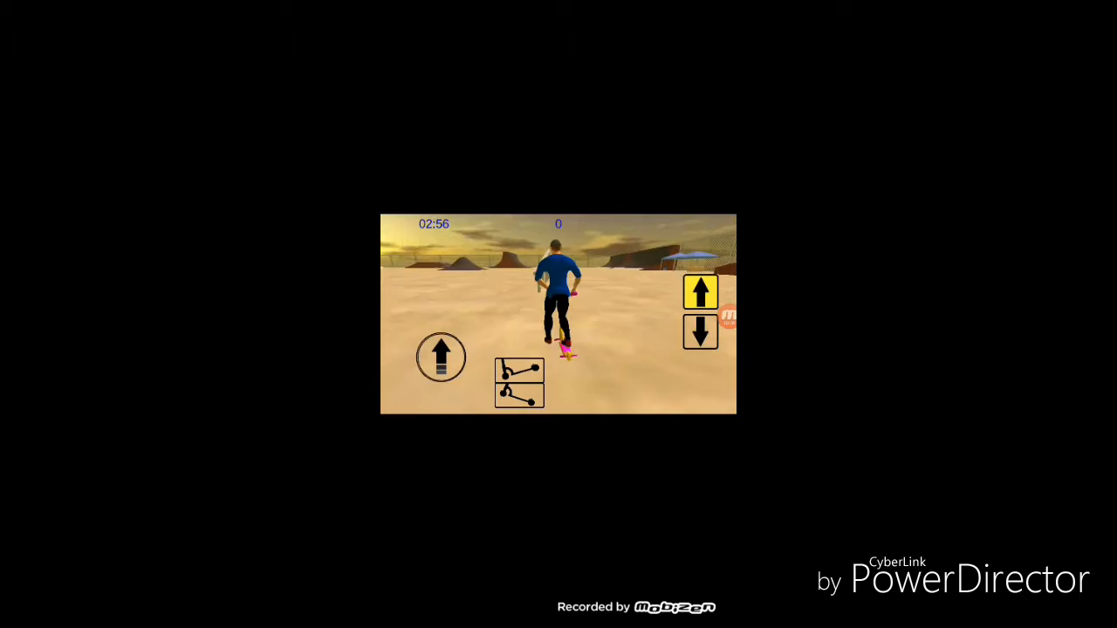